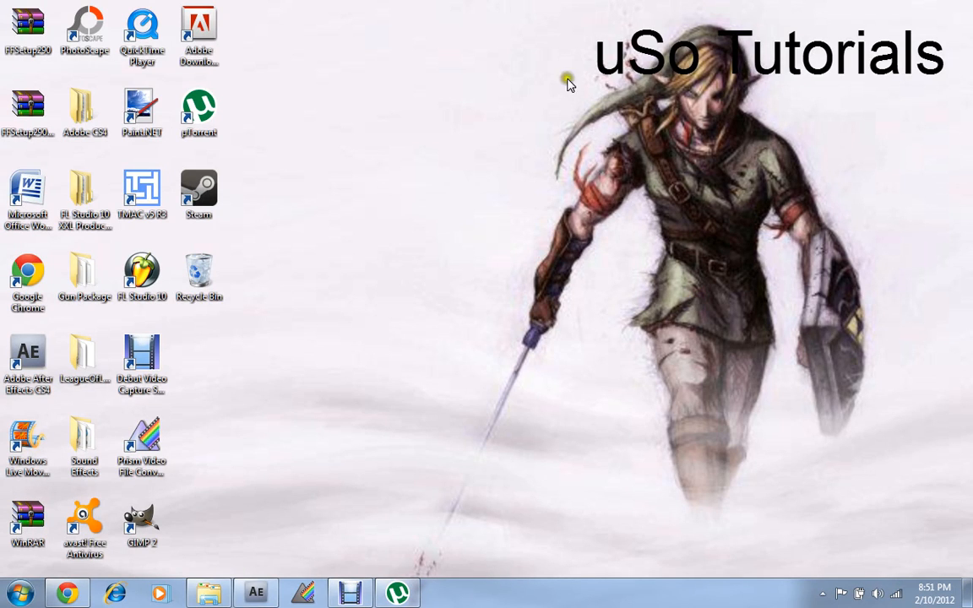
mouse_move(540, 114)
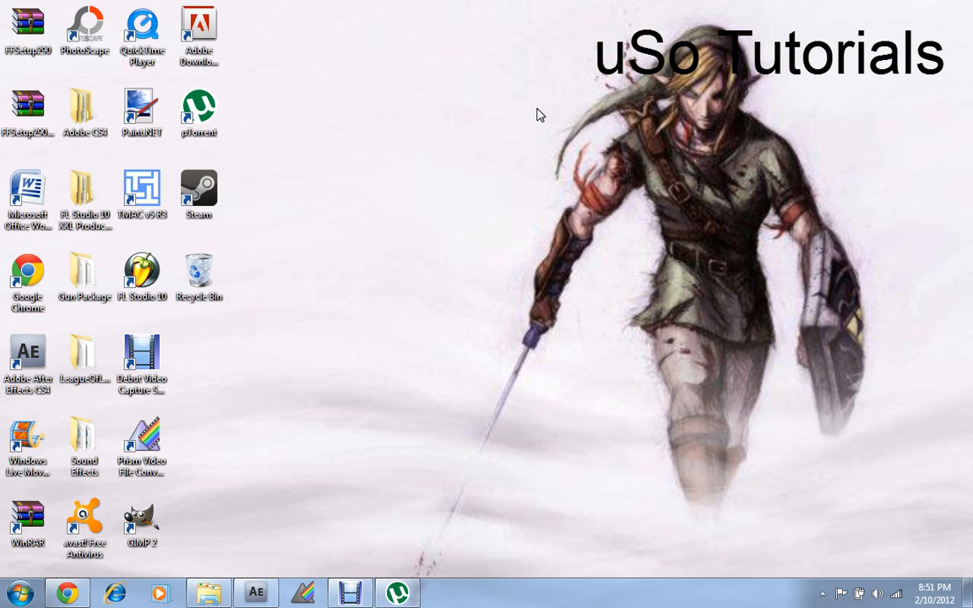
mouse_move(541, 108)
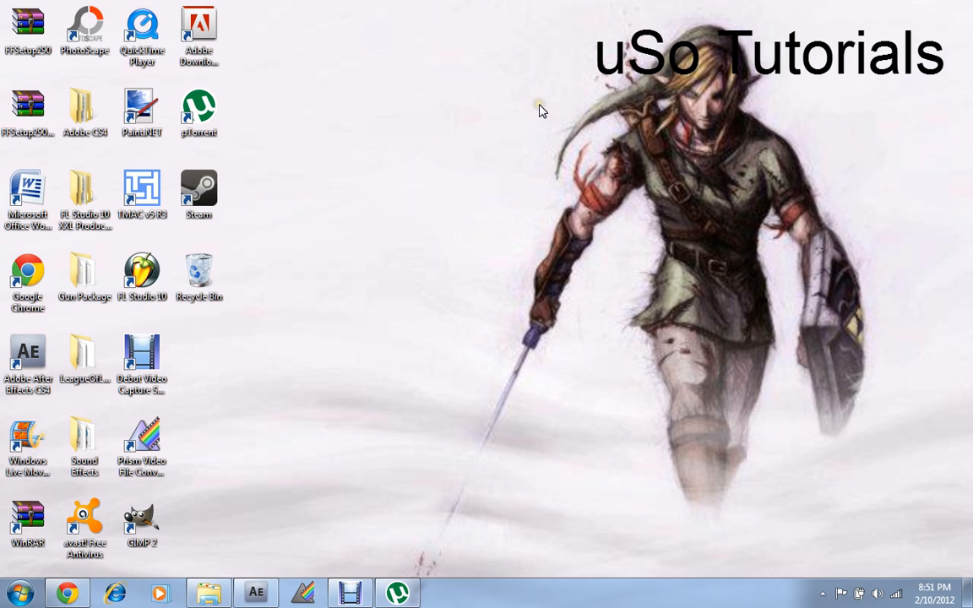
mouse_move(308, 234)
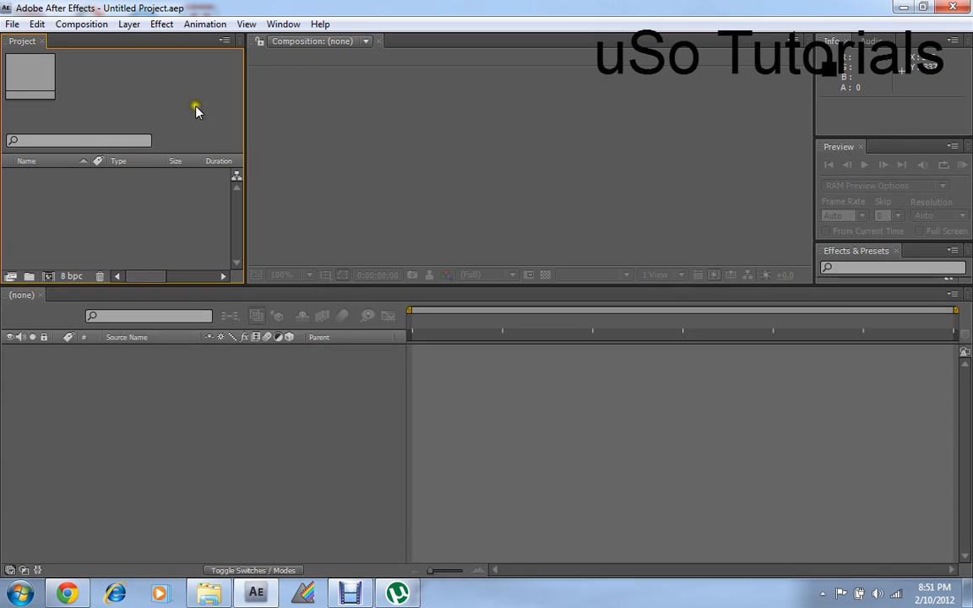
Import the Gabe Vs Gabe 1 AVI via File > Import > File into a new composition.
click(38, 24)
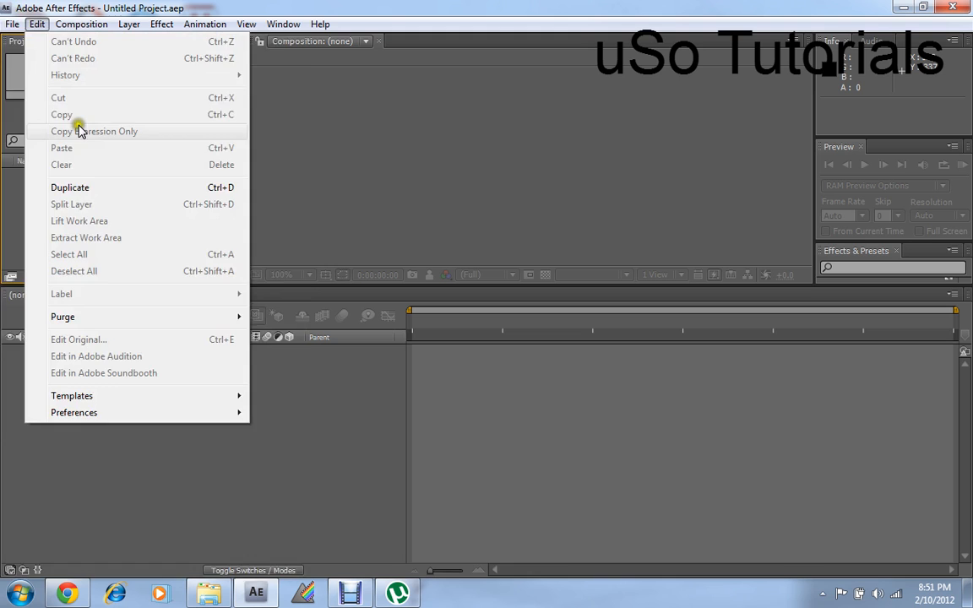
click(12, 24)
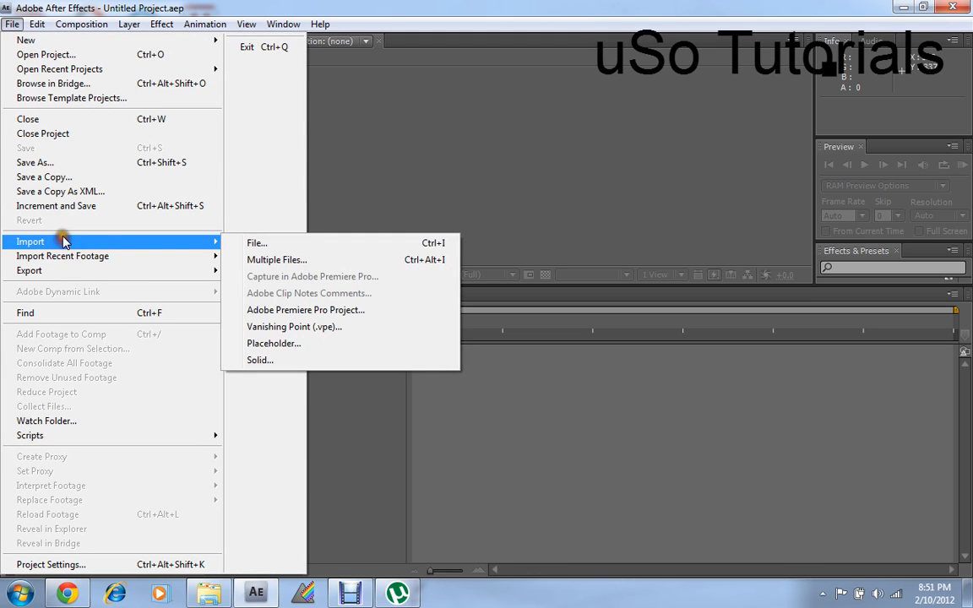
click(256, 243)
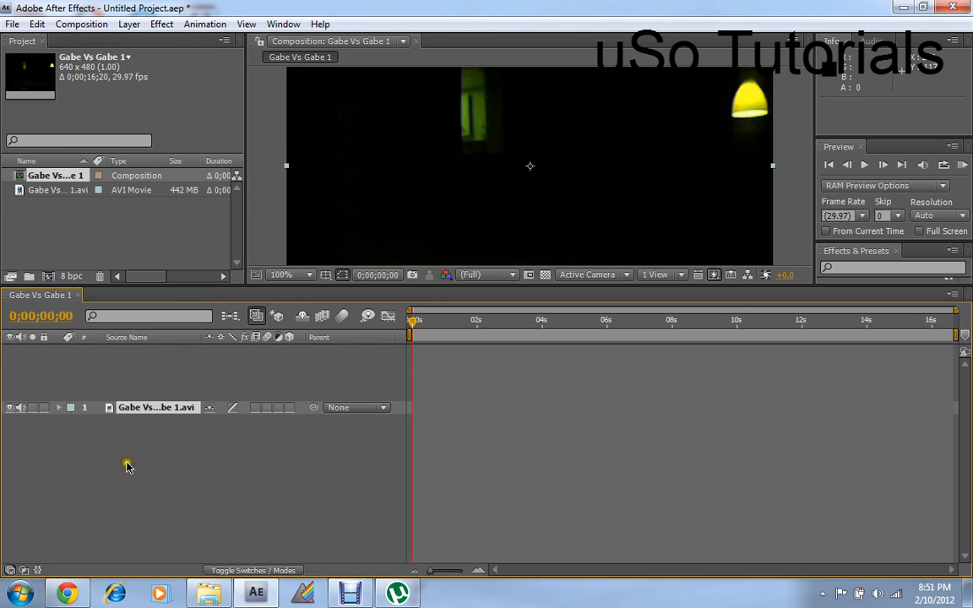
click(866, 165)
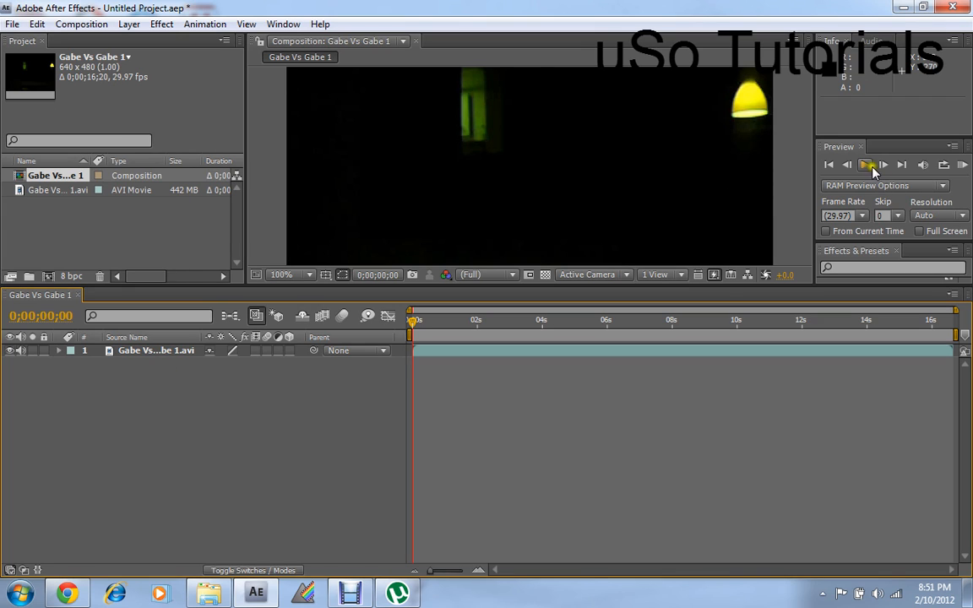
mouse_move(865, 164)
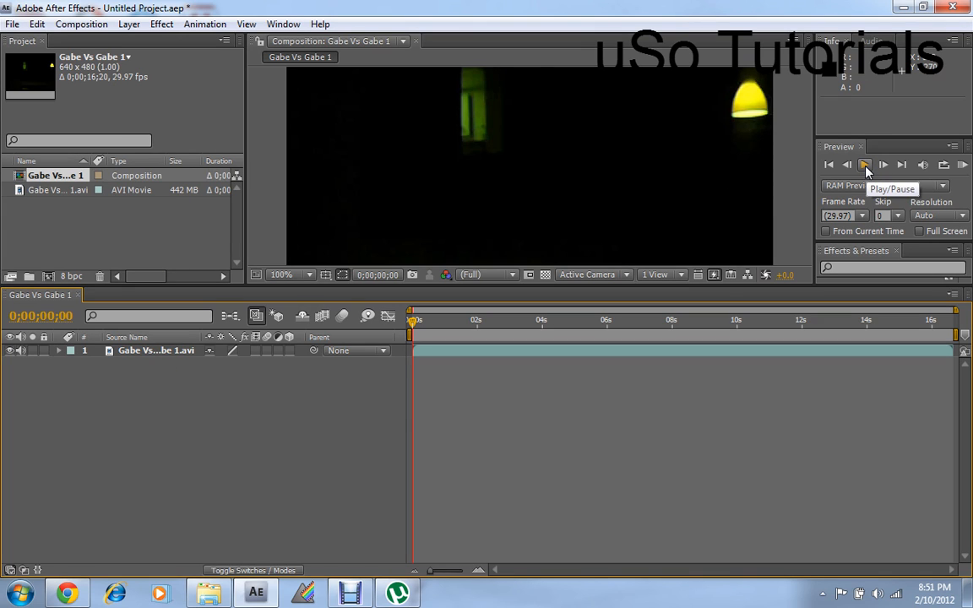
click(865, 165)
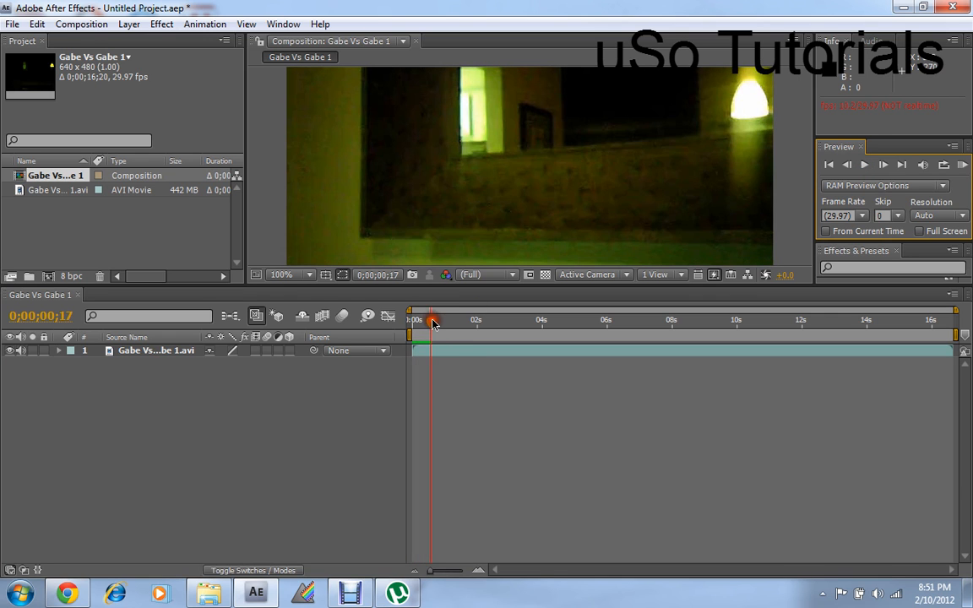
drag(432, 320, 524, 319)
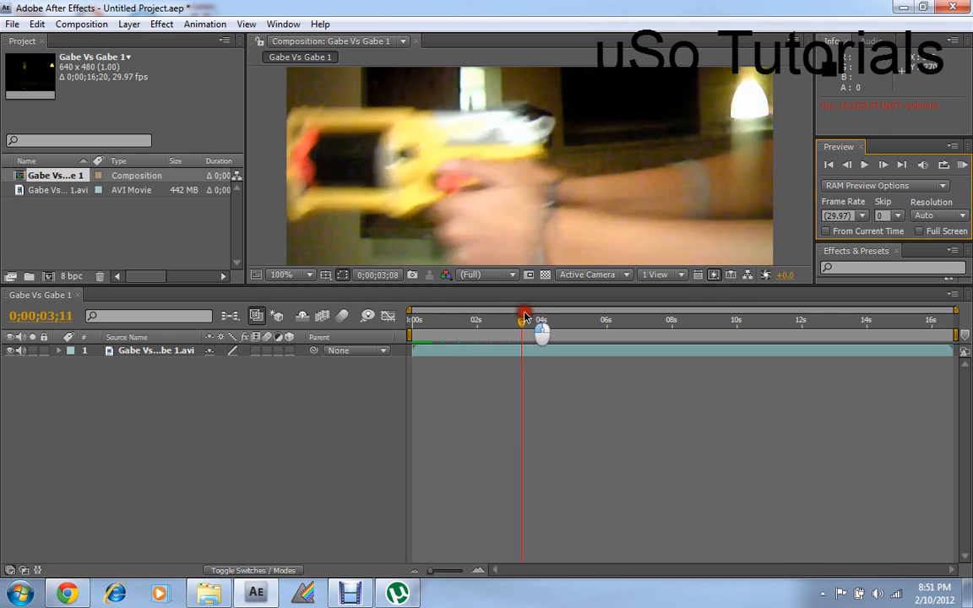
drag(524, 319, 589, 319)
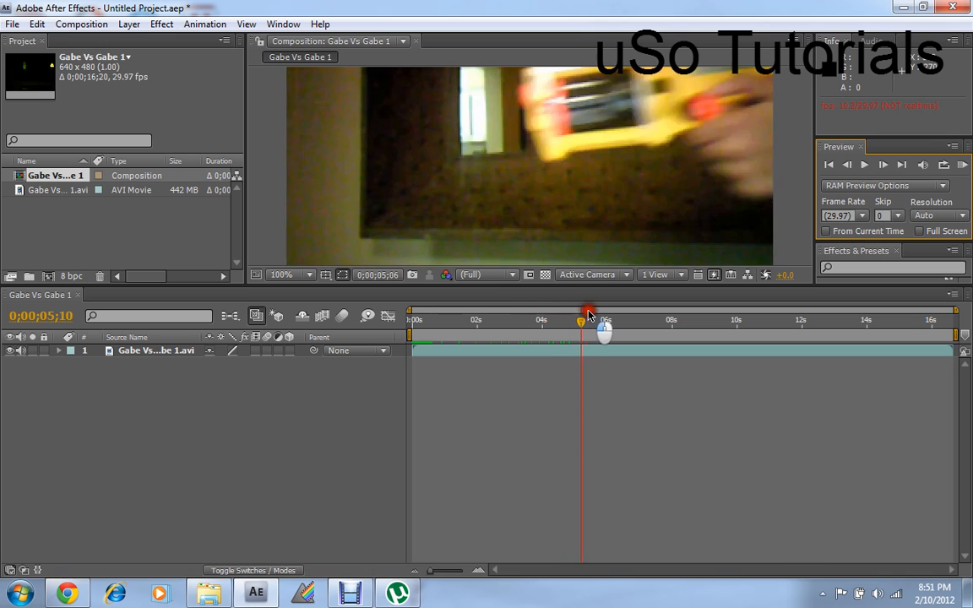
drag(589, 320, 602, 320)
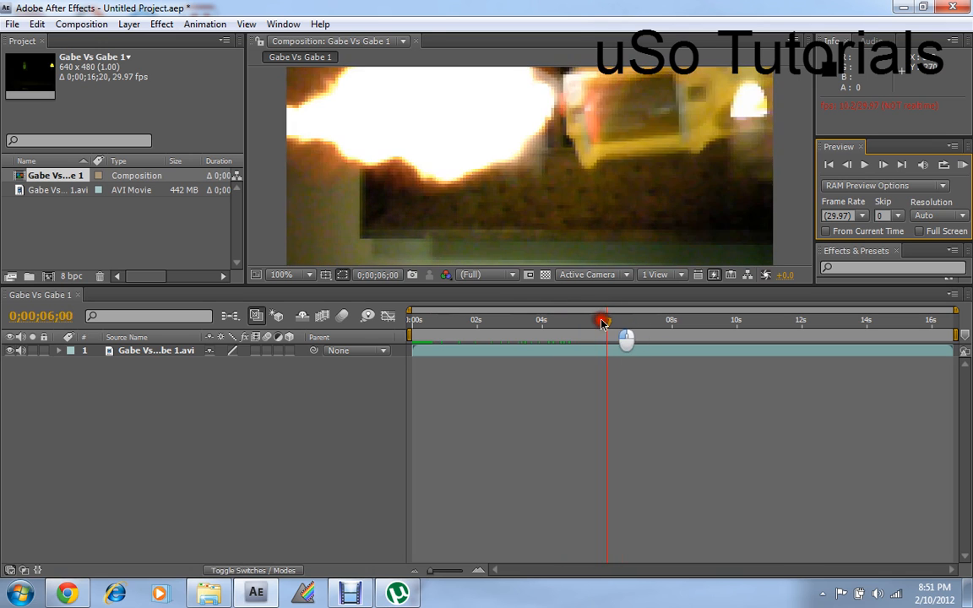
drag(603, 319, 613, 319)
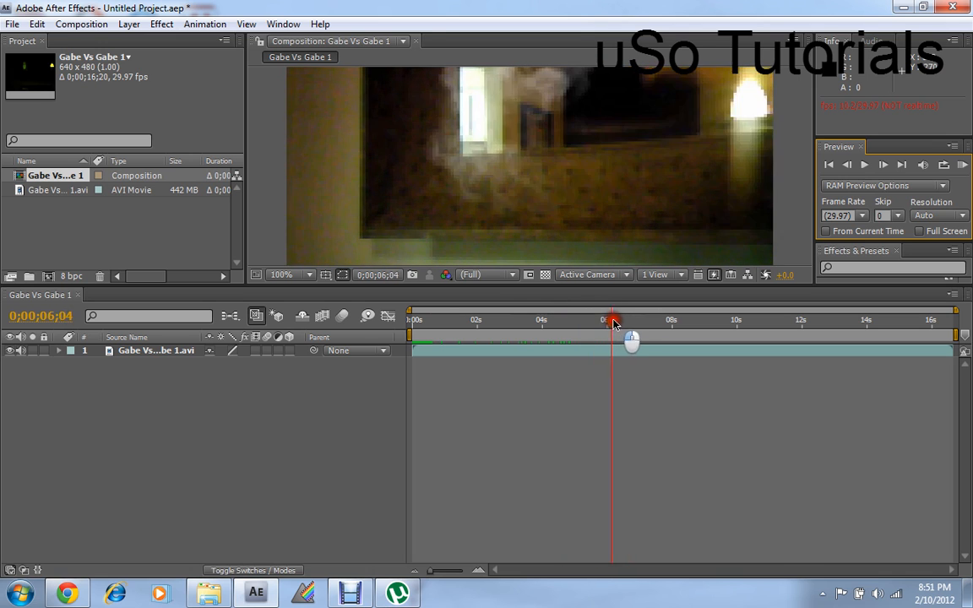
drag(614, 321, 610, 321)
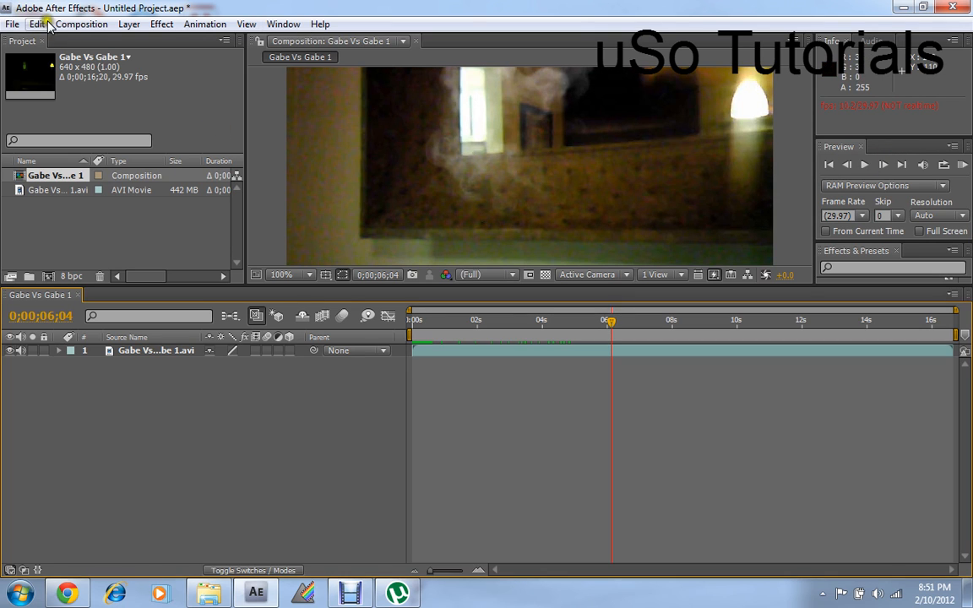
click(81, 24)
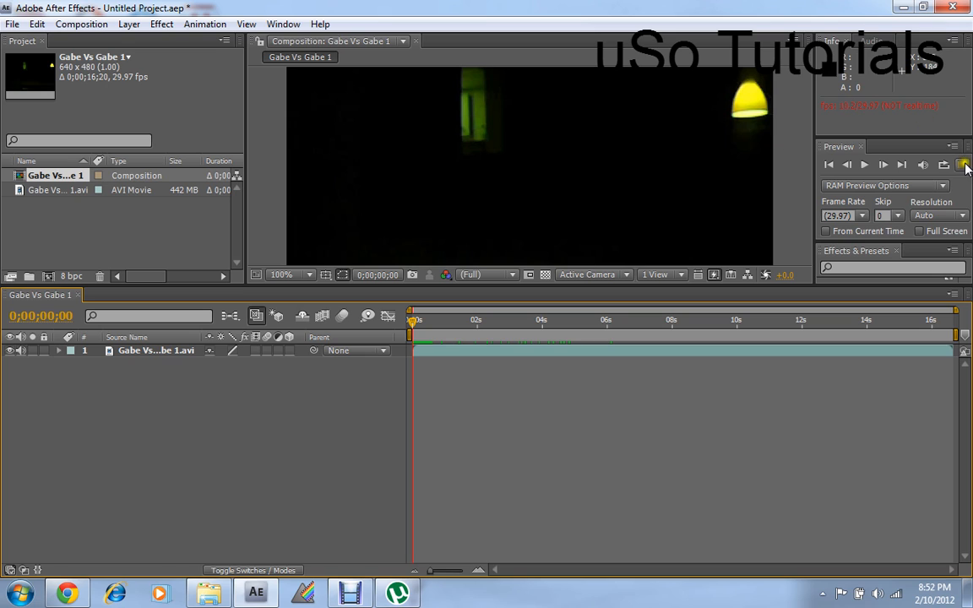
mouse_move(962, 165)
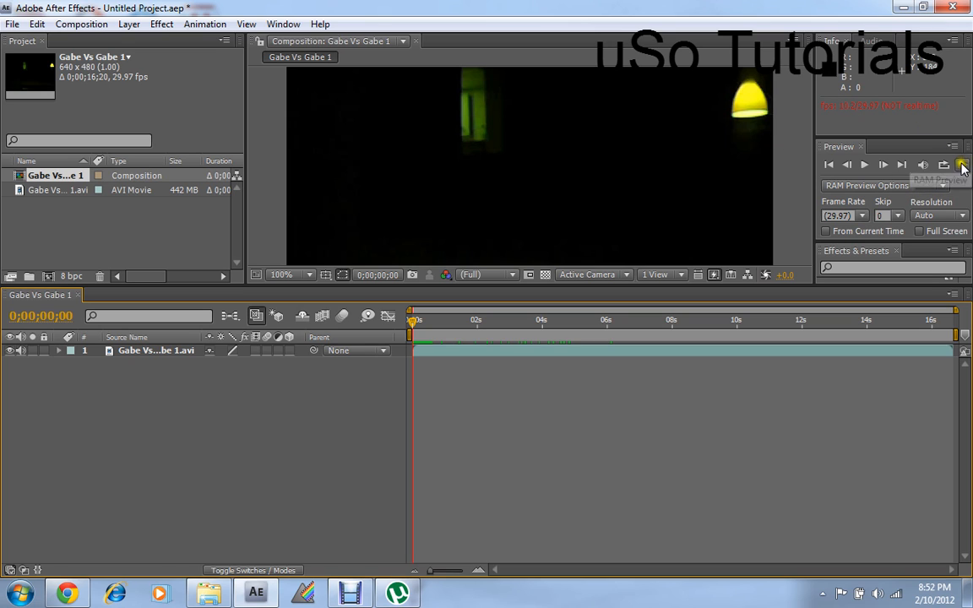
mouse_move(944, 164)
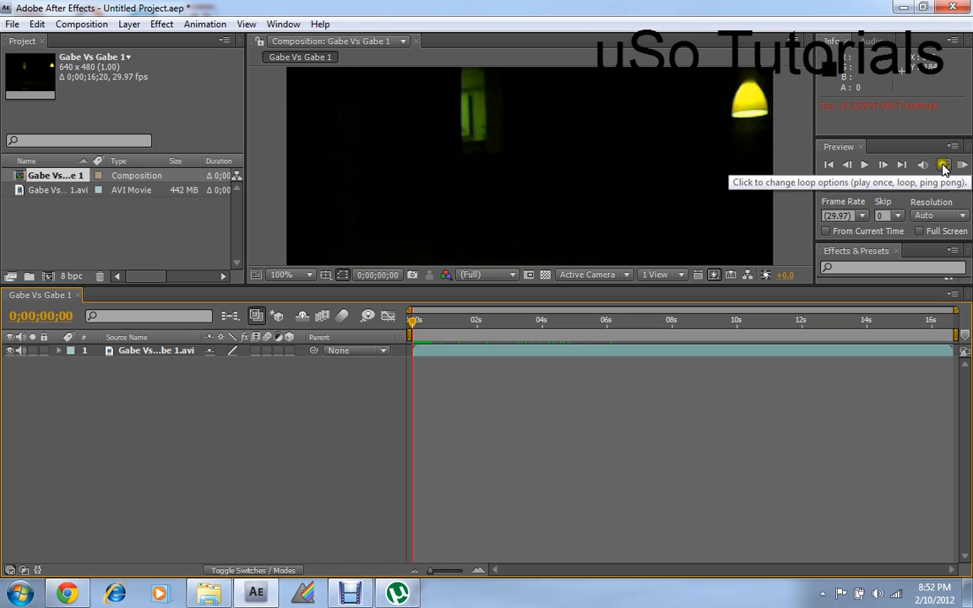
mouse_move(961, 164)
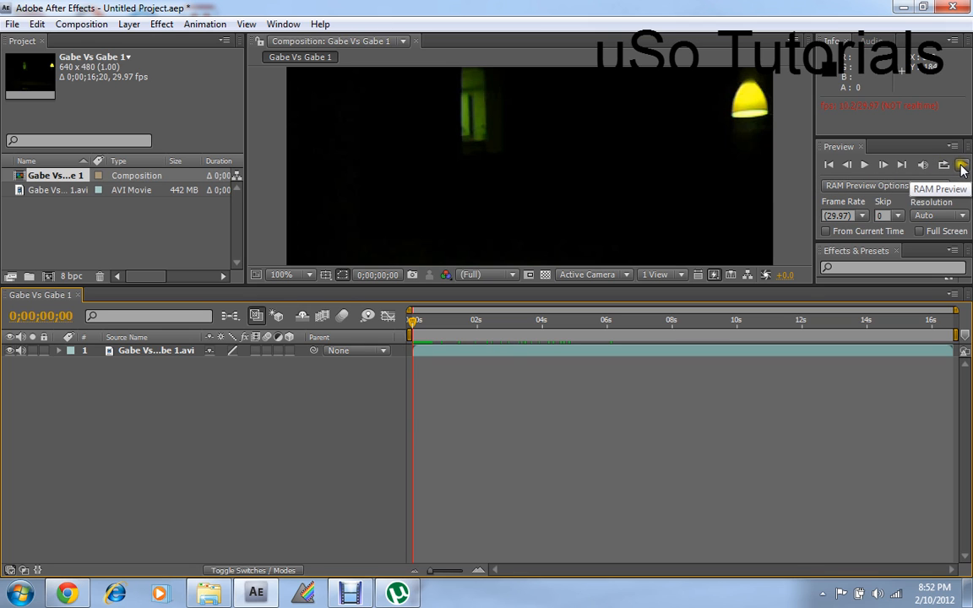
Run a RAM Preview of the full Gabe Vs Gabe 1 composition, then stop playback.
click(961, 165)
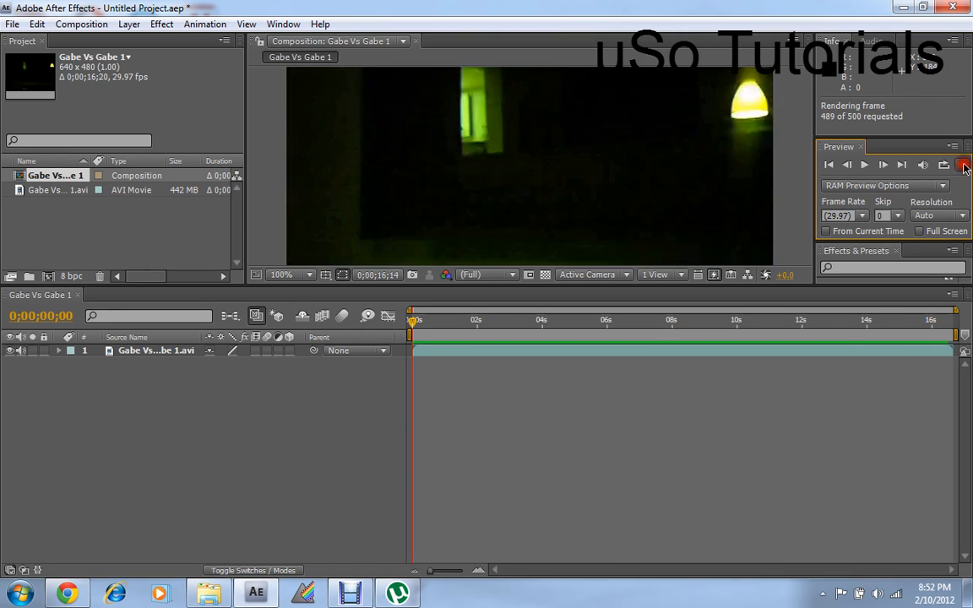
click(963, 164)
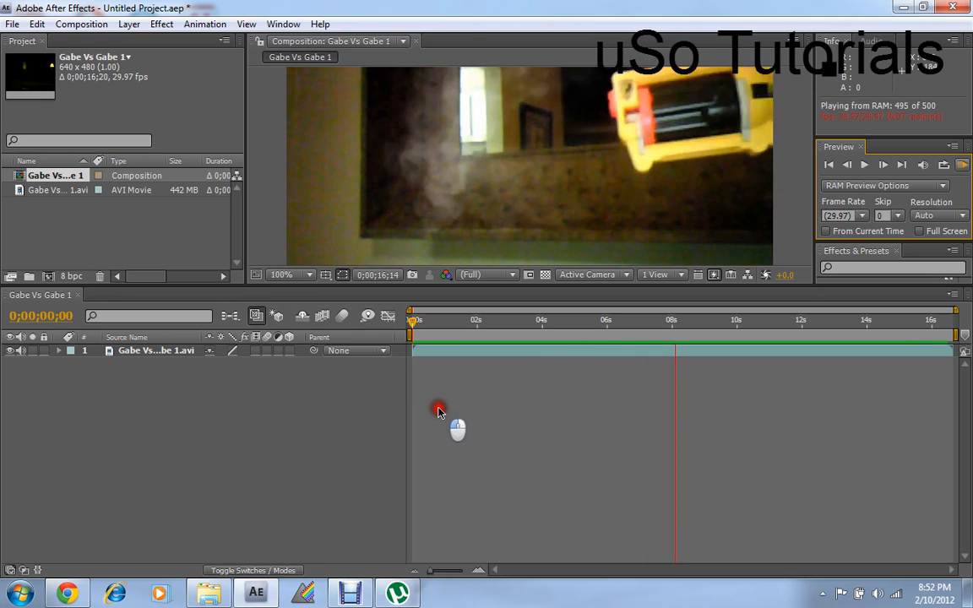
click(865, 165)
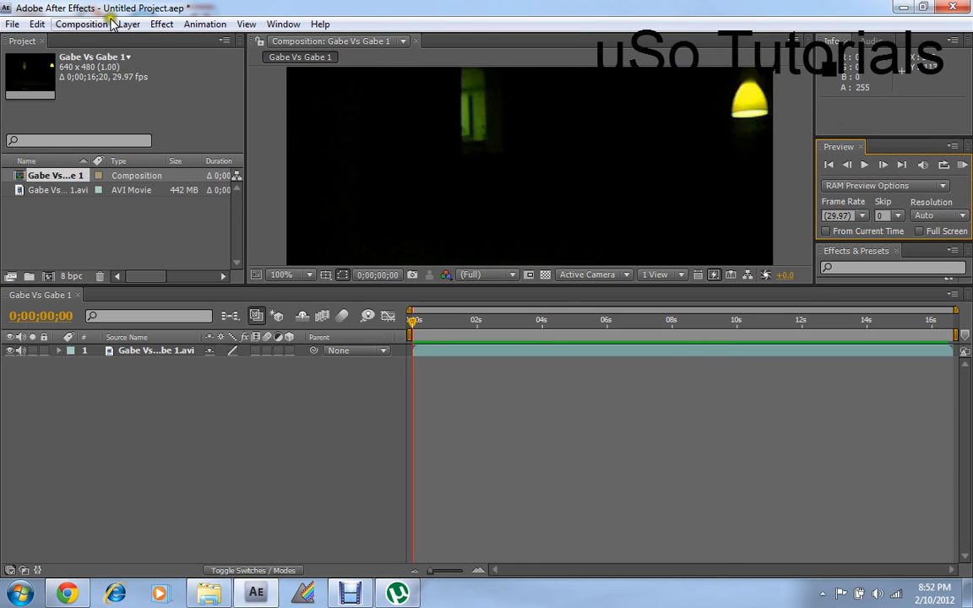
Add the Gabe Vs Gabe 1 composition to the Render Queue via the Composition menu.
click(81, 24)
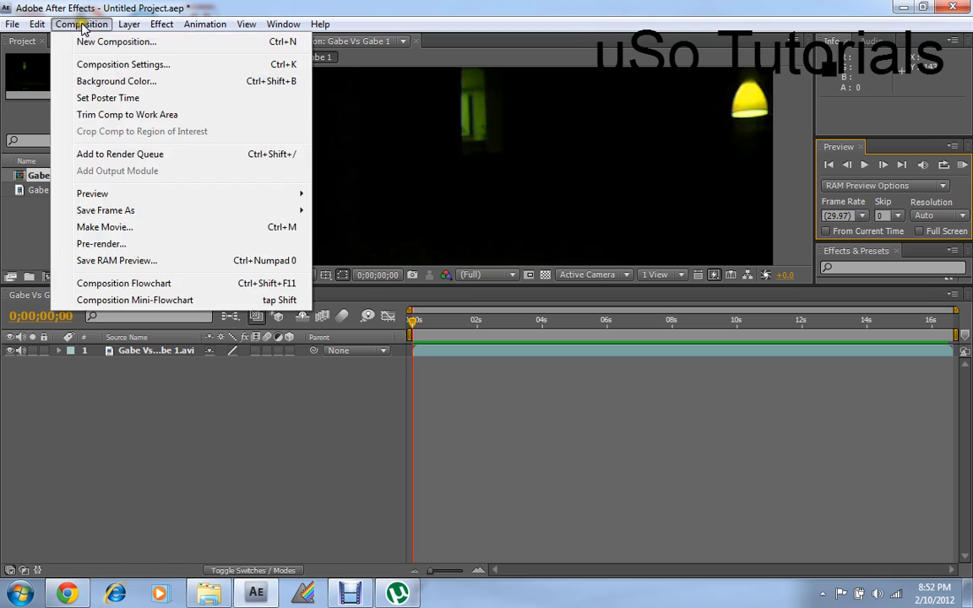
mouse_move(116, 42)
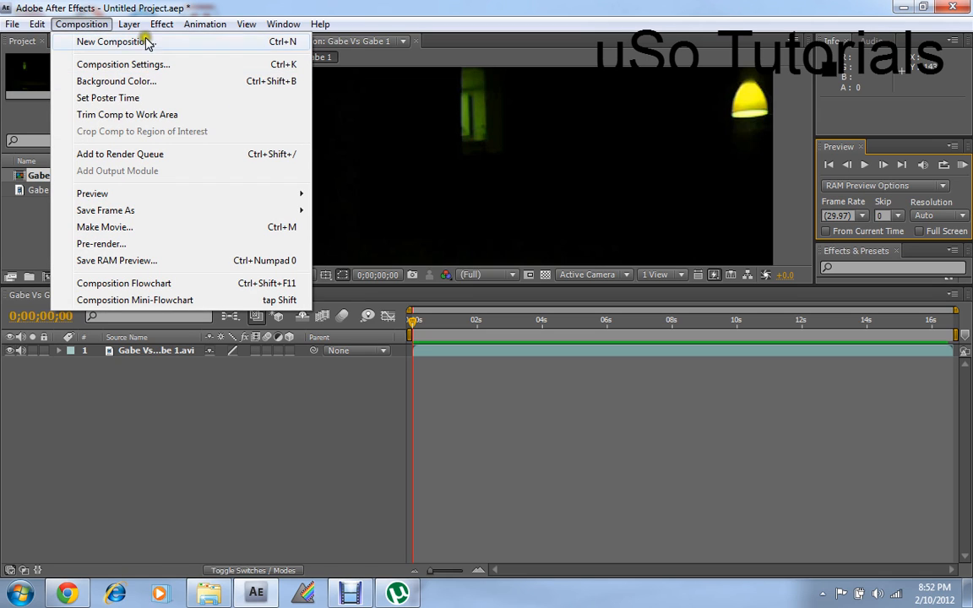
mouse_move(80, 42)
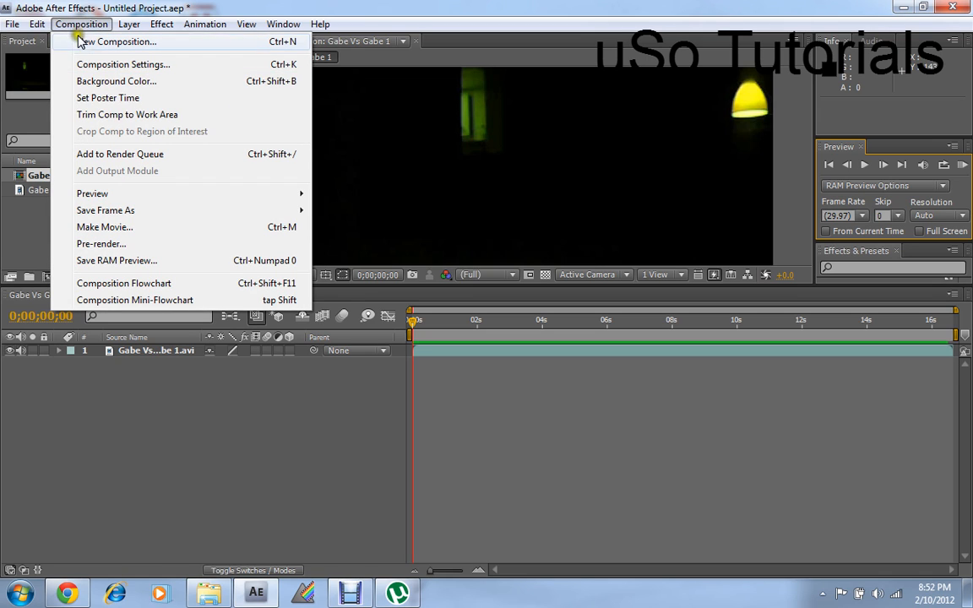
mouse_move(142, 154)
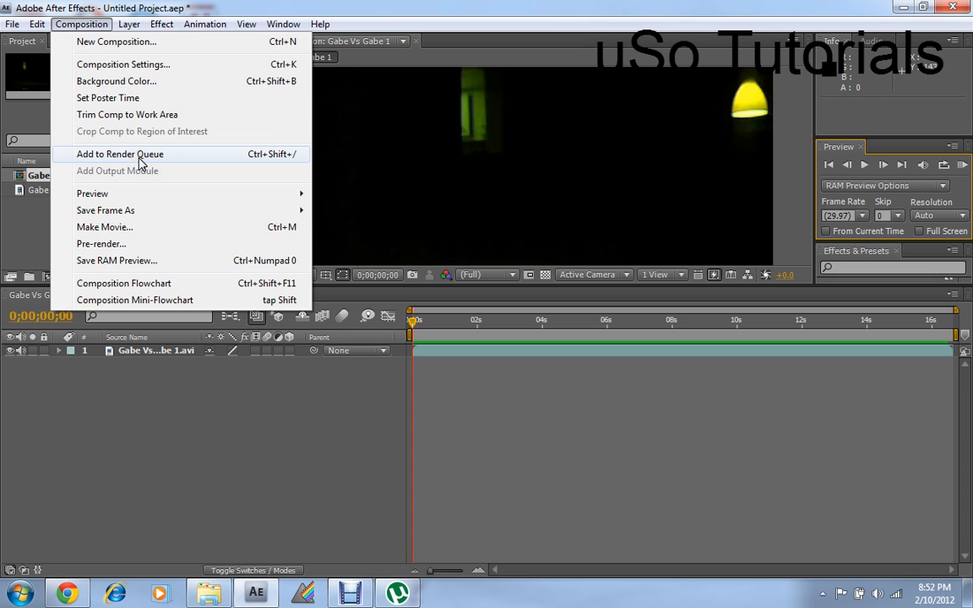
click(120, 153)
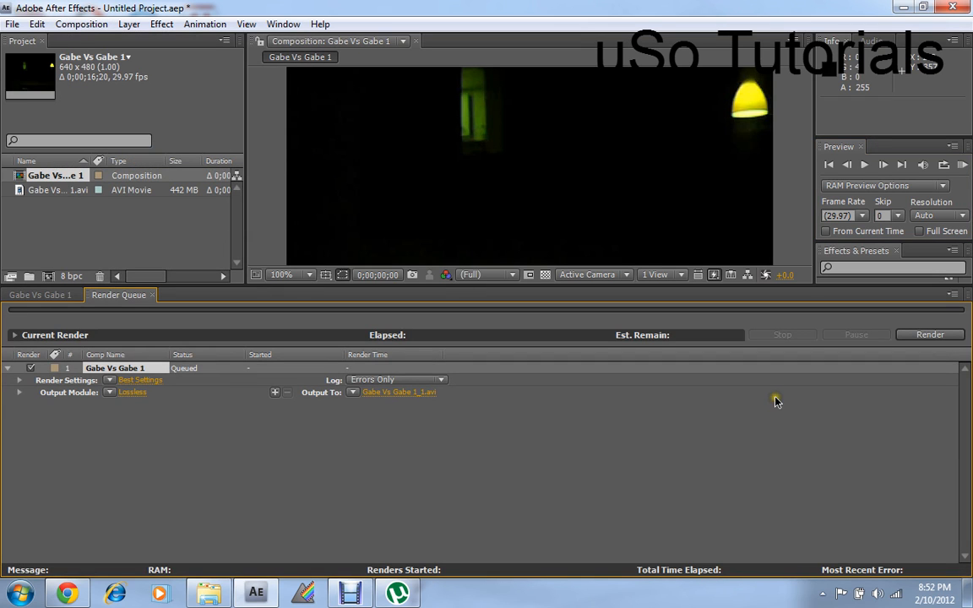
mouse_move(107, 400)
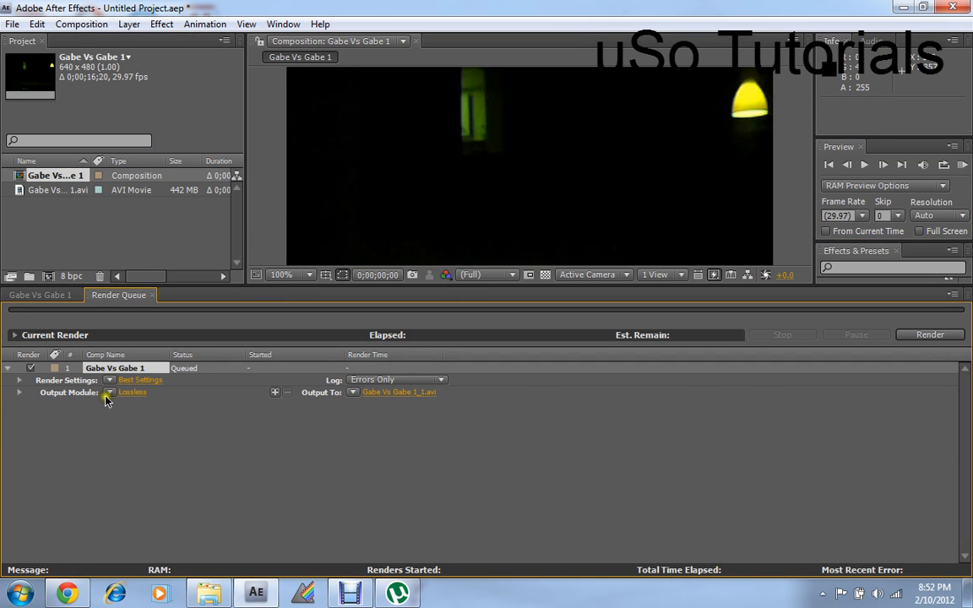
mouse_move(361, 334)
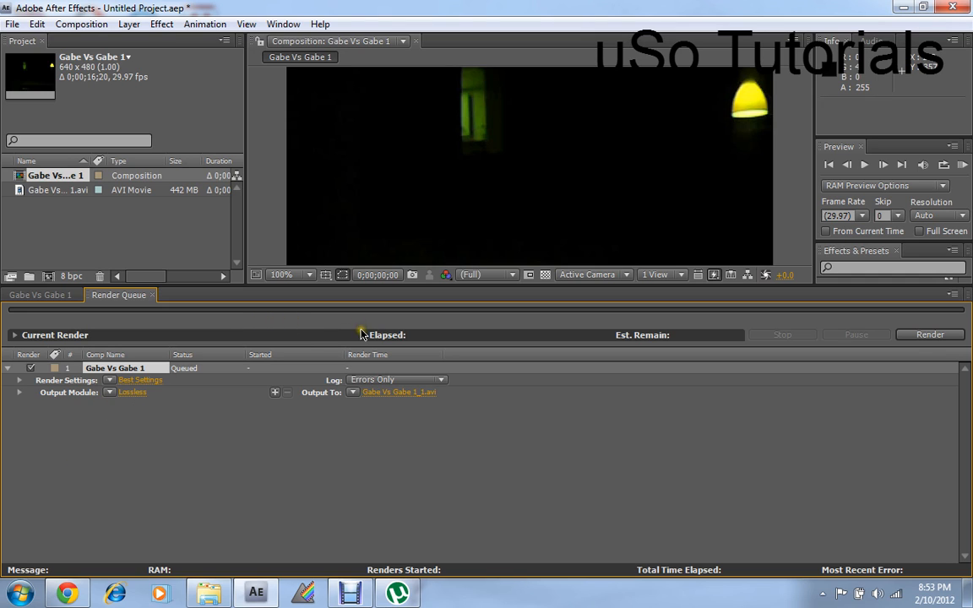
mouse_move(49, 401)
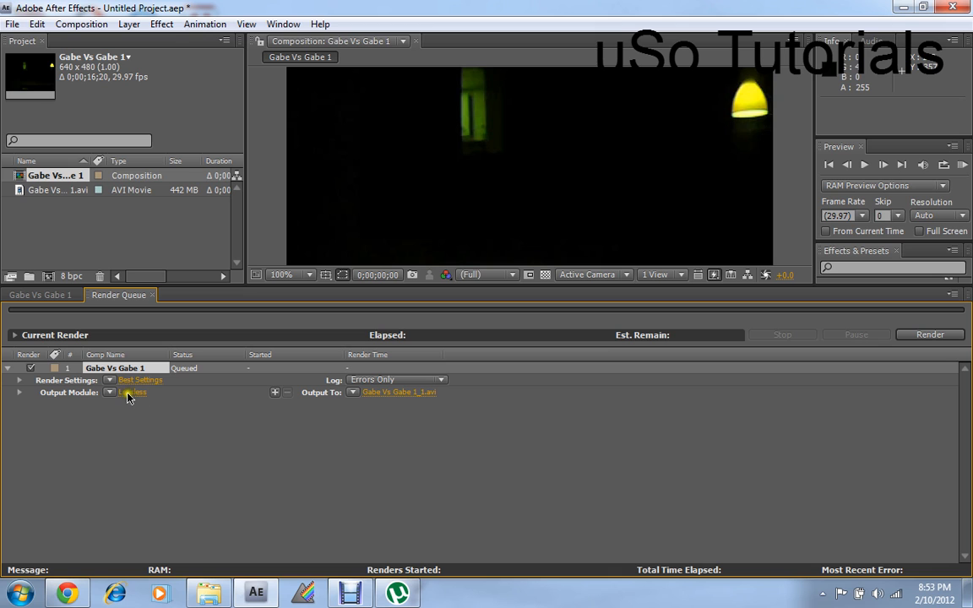
click(133, 392)
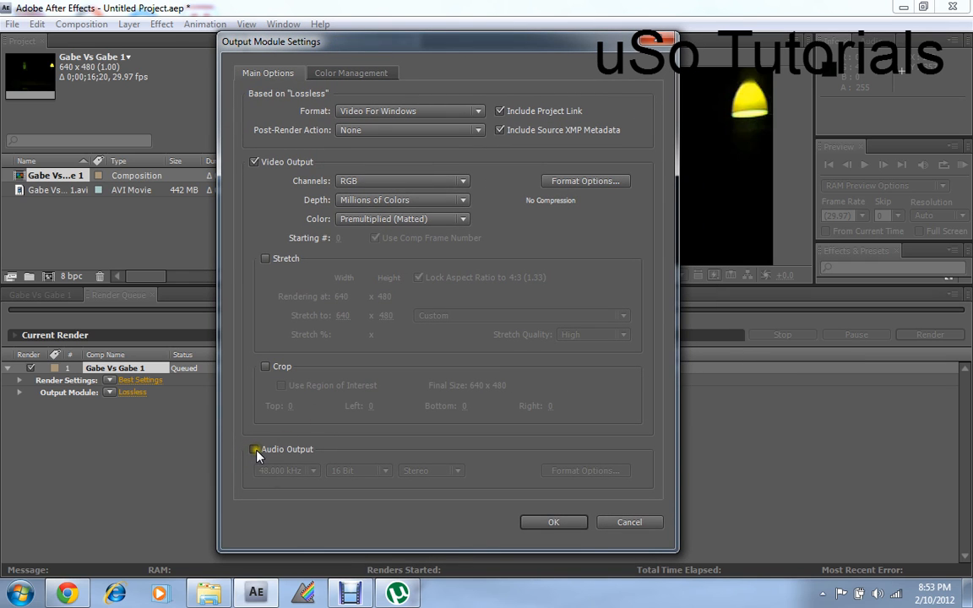
Enable Audio Output (48 kHz, 16-bit stereo) in the Lossless output module settings.
click(254, 450)
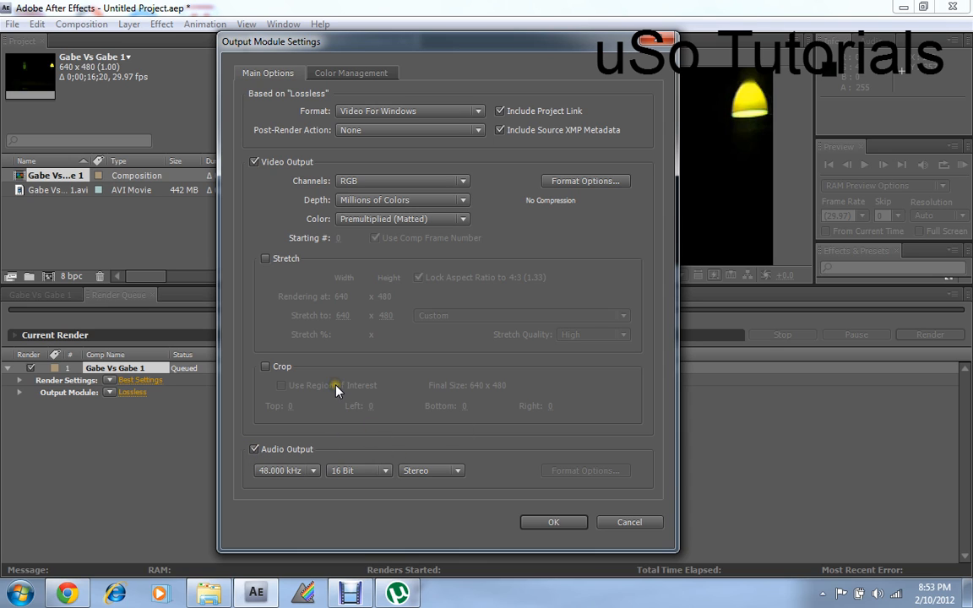
mouse_move(462, 433)
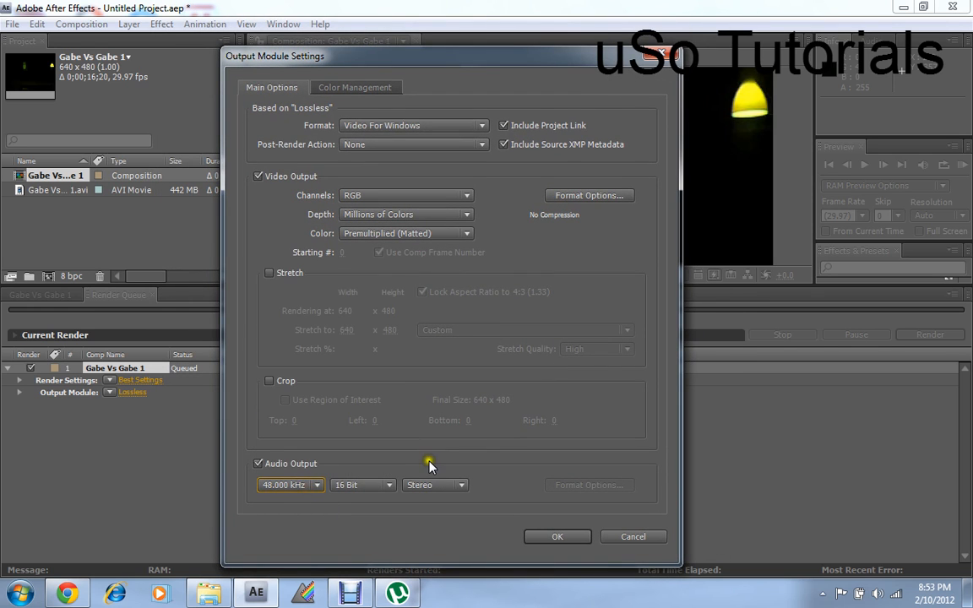
mouse_move(402, 469)
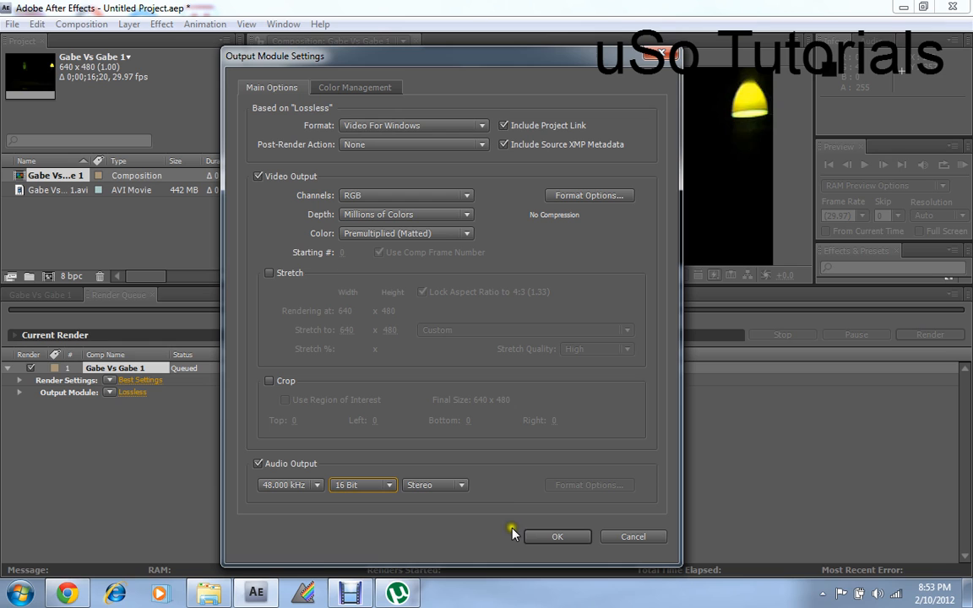
mouse_move(558, 538)
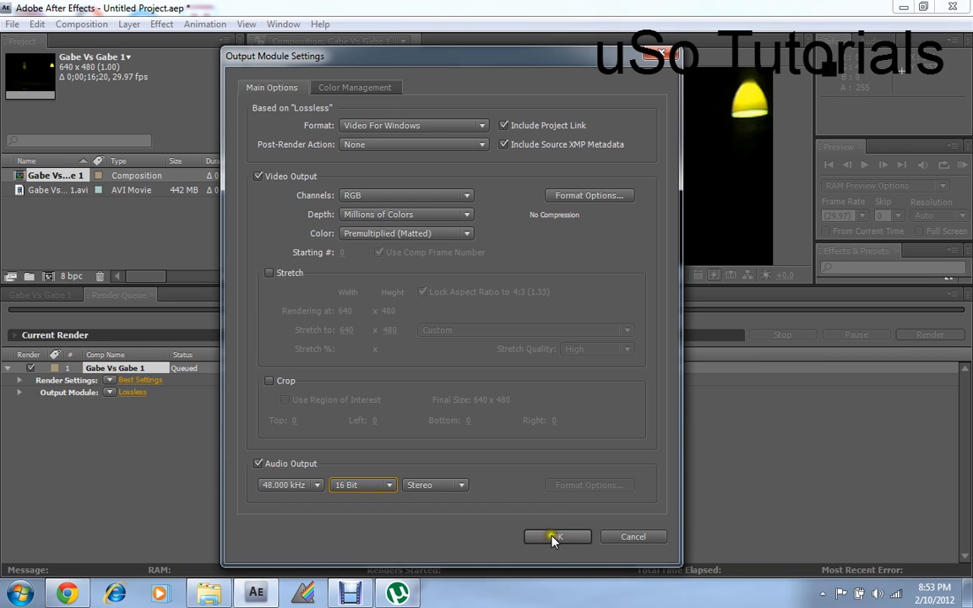
click(557, 537)
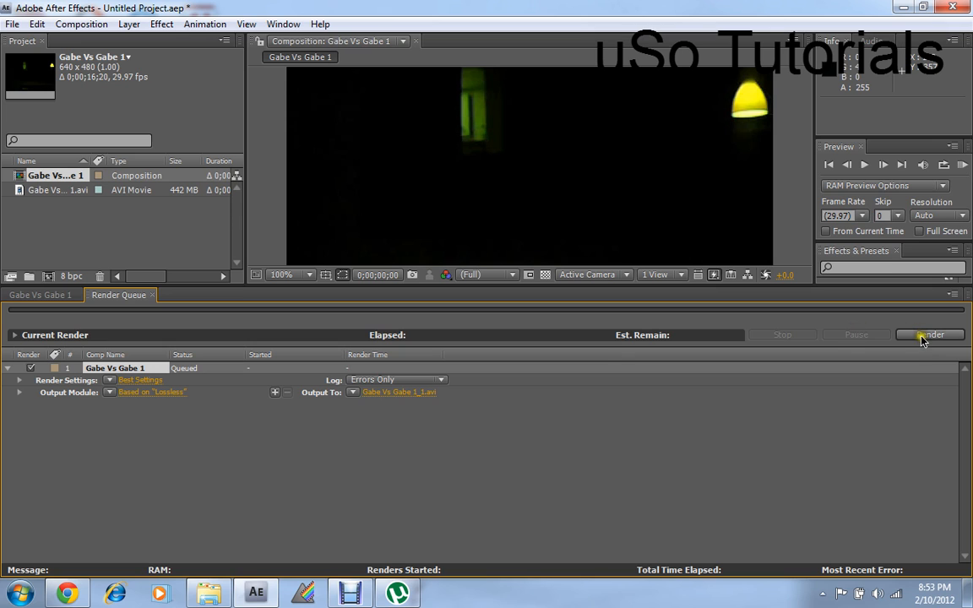
Render the queued composition until it reads Done, producing Gabe Vs Gabe 1_1.avi.
click(930, 334)
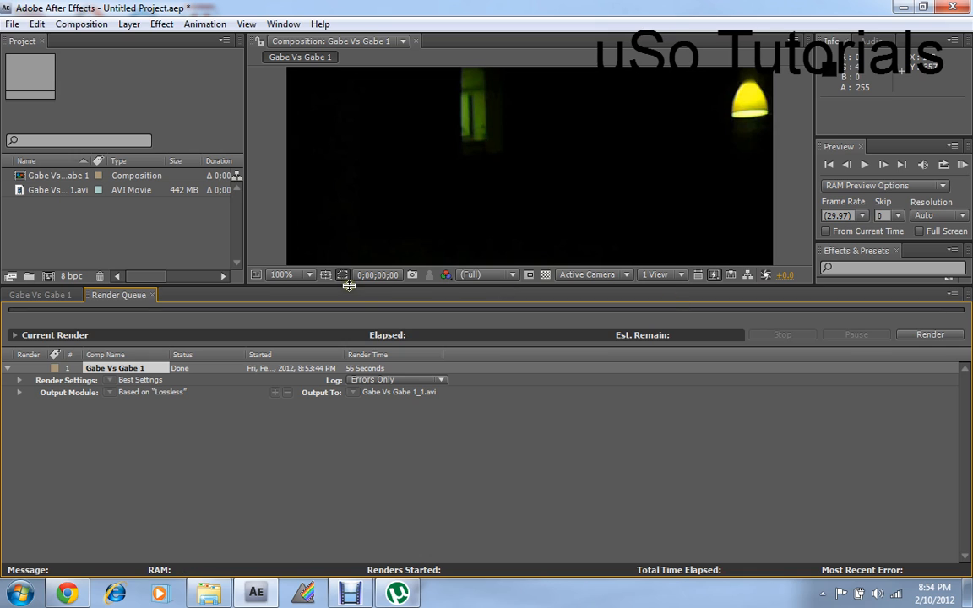
mouse_move(510, 156)
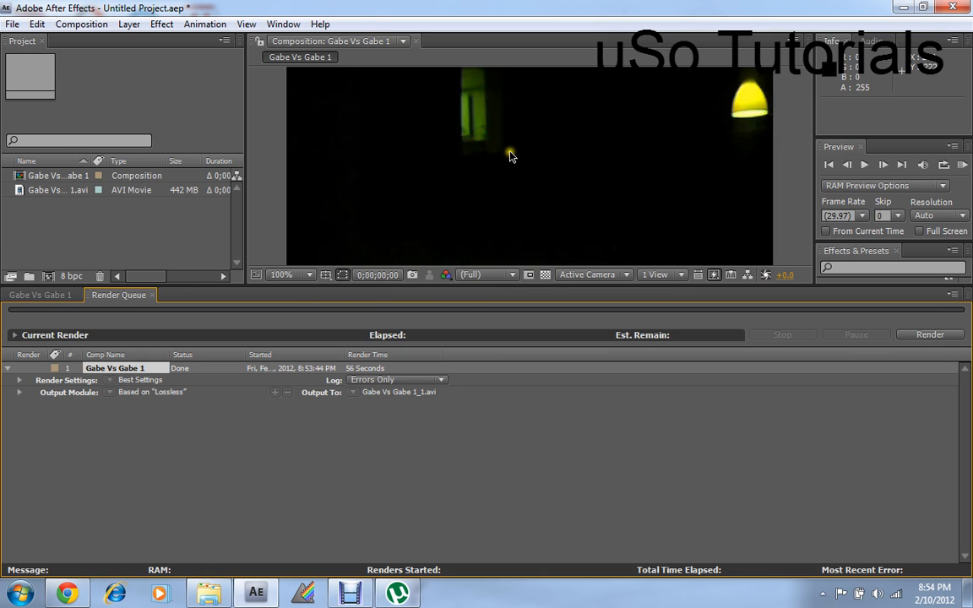
mouse_move(537, 143)
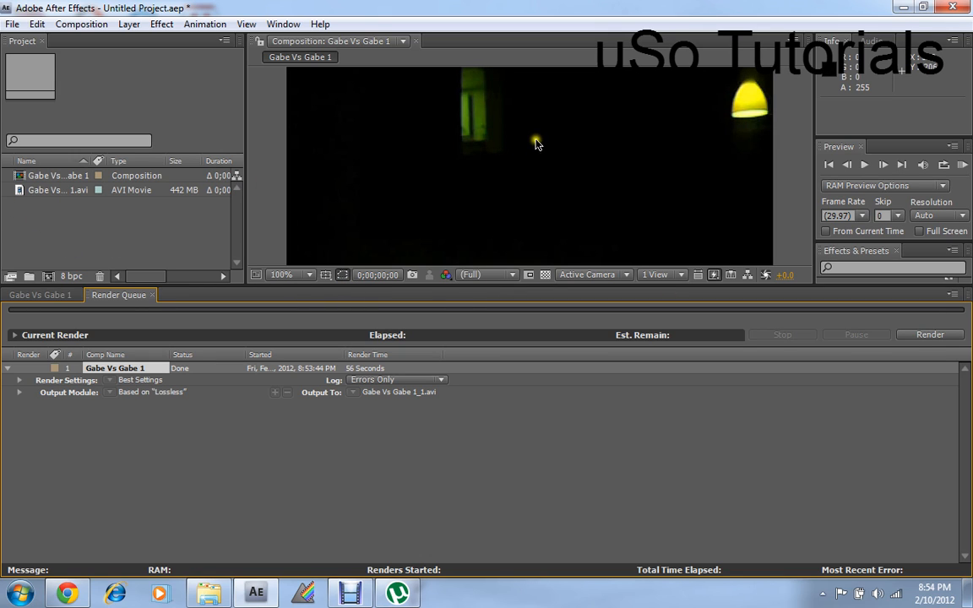
mouse_move(900, 8)
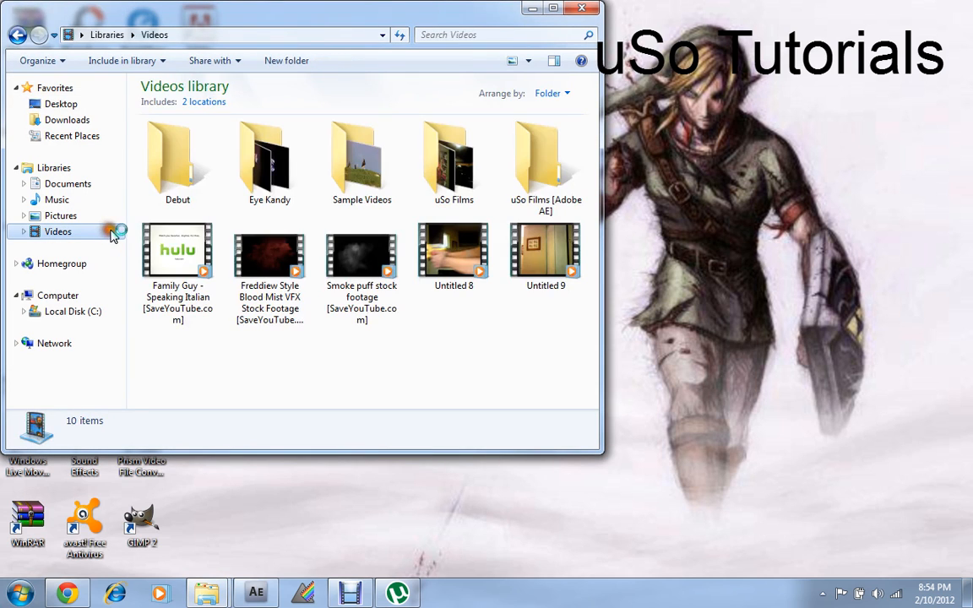
Open Videos > uSo Films [Adobe AE] and select the Gabe Vs Gabe 1_1 clip.
click(546, 161)
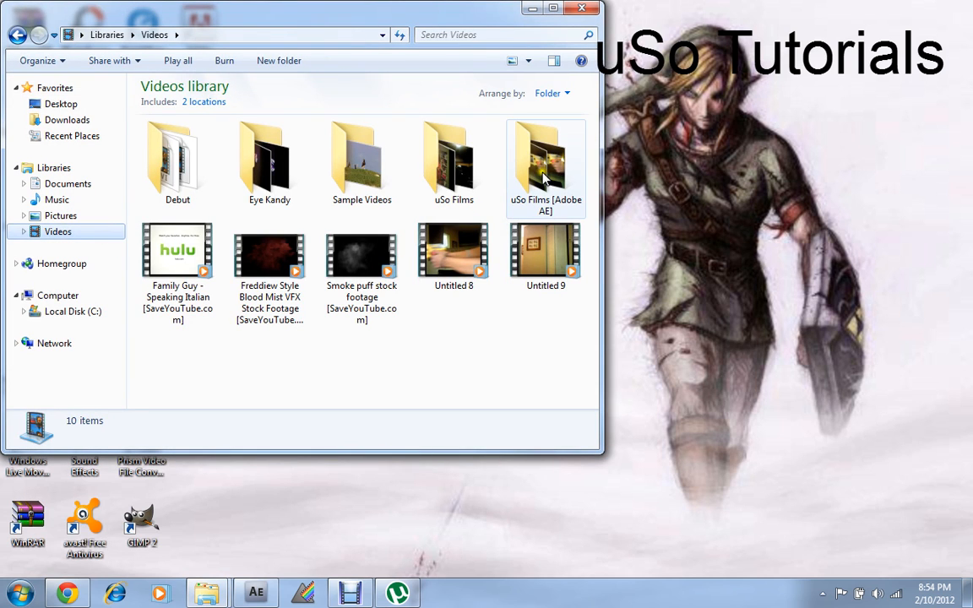
click(546, 161)
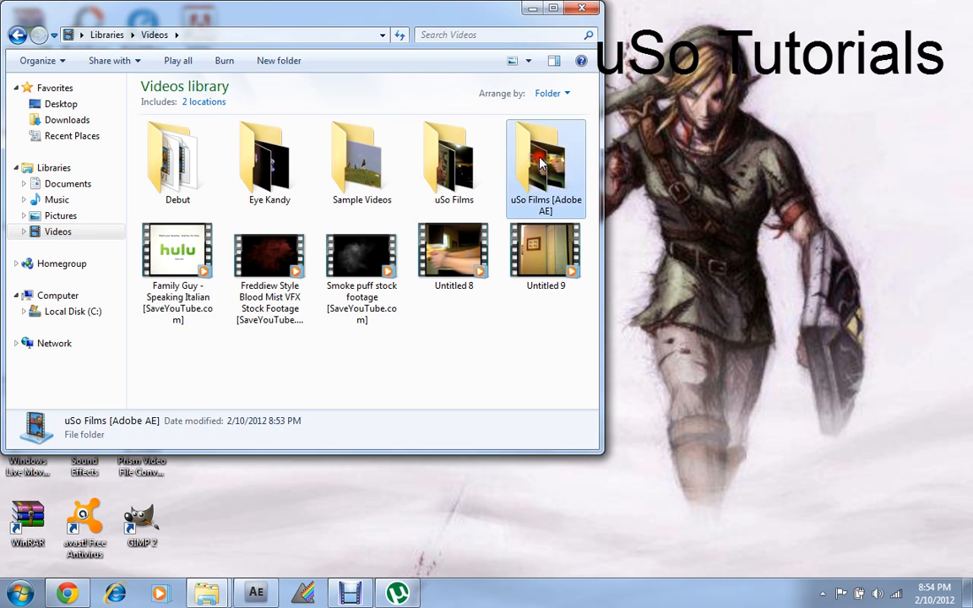
double_click(546, 160)
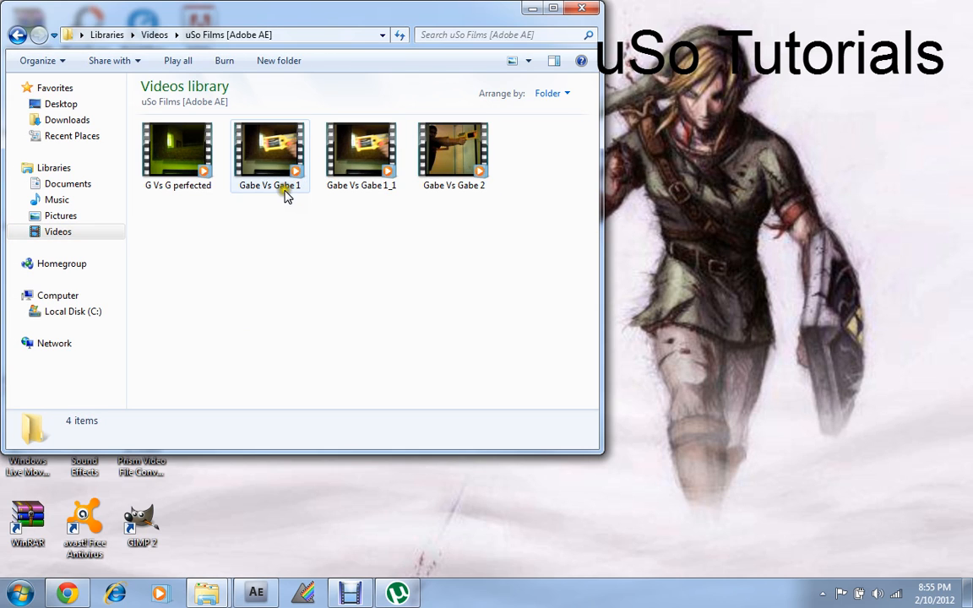
click(362, 151)
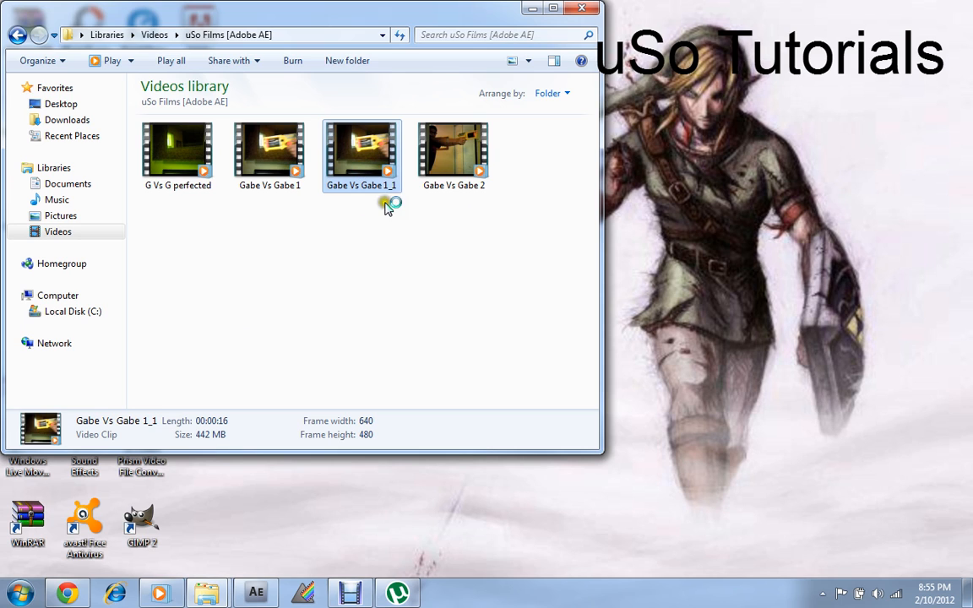
Play Gabe Vs Gabe 1_1 in an enlarged Windows Media Player window, then close it.
double_click(361, 147)
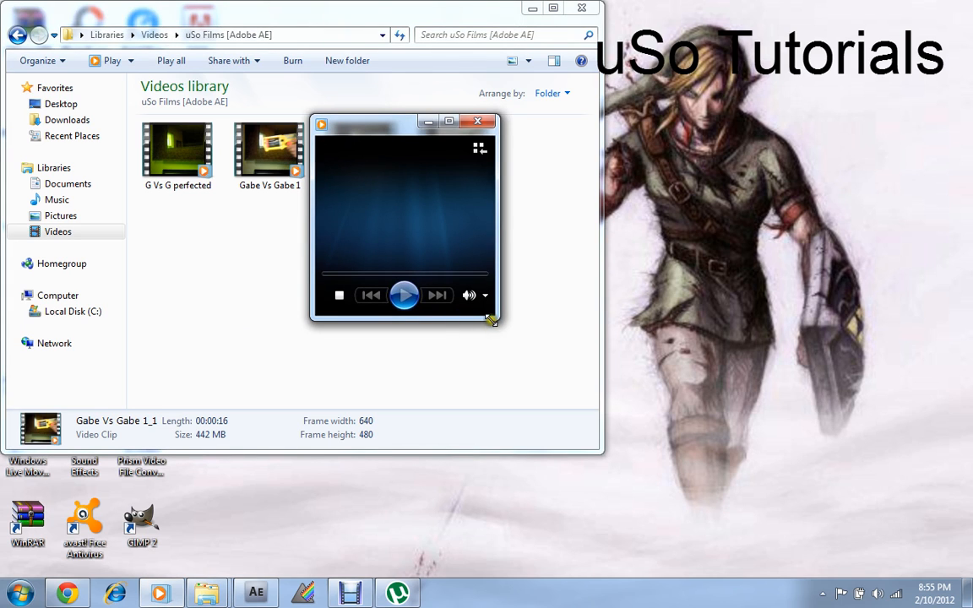
drag(492, 321, 649, 441)
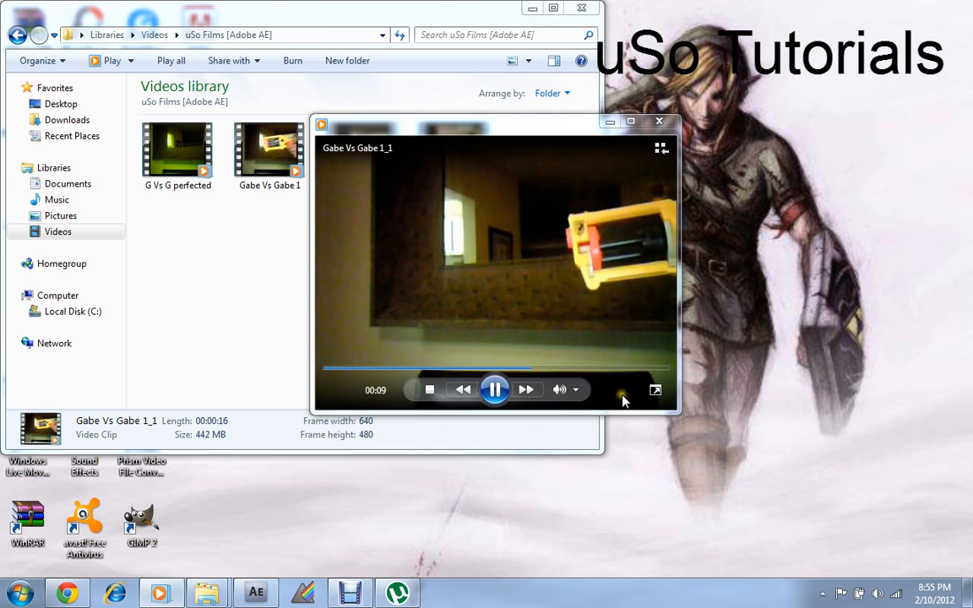
mouse_move(616, 146)
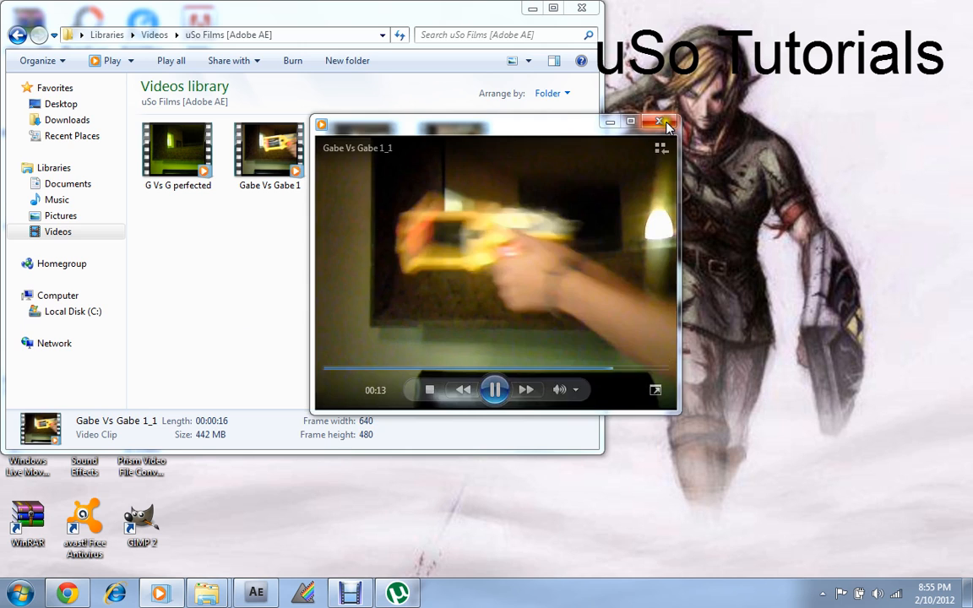
click(662, 121)
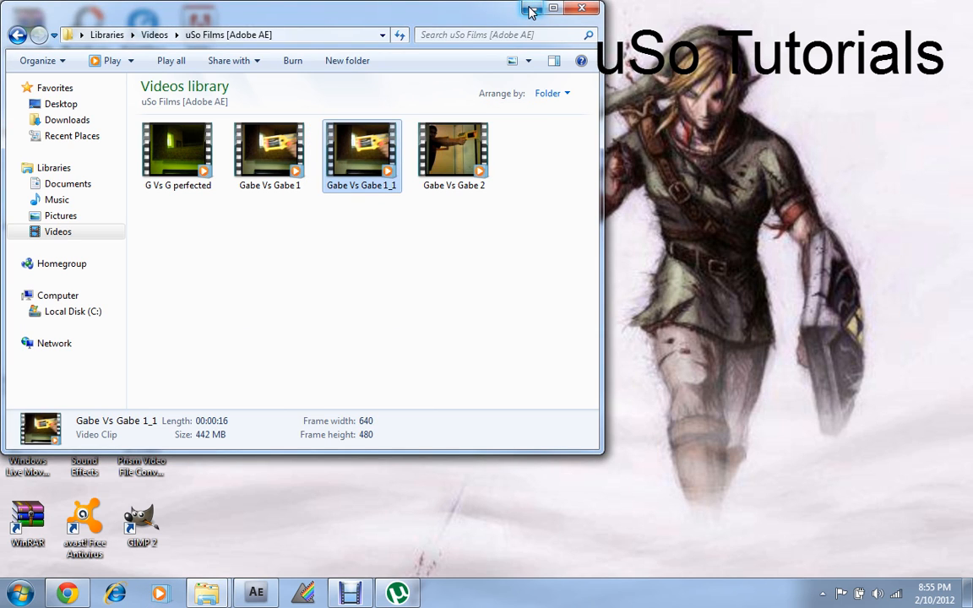
mouse_move(530, 11)
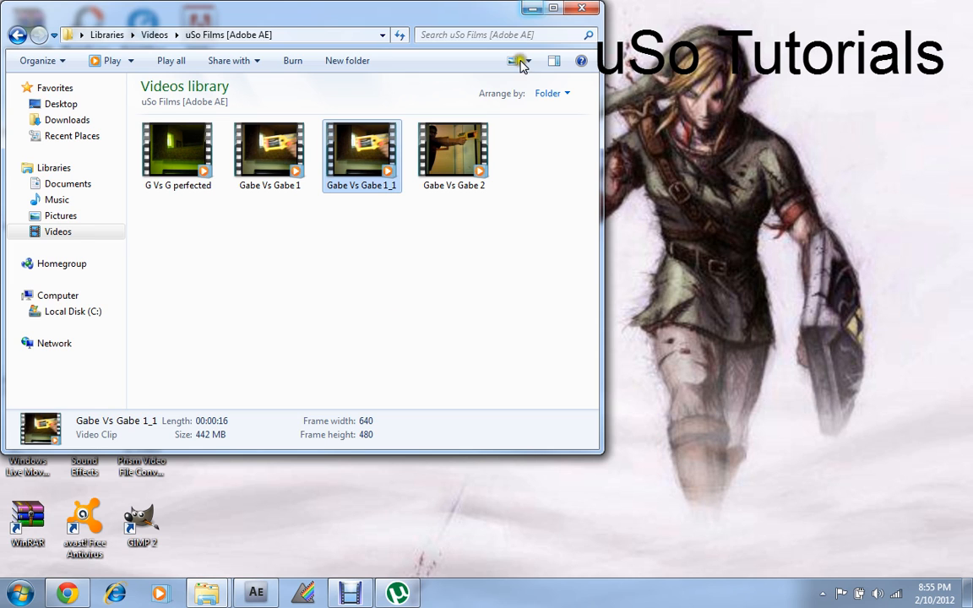
mouse_move(350, 591)
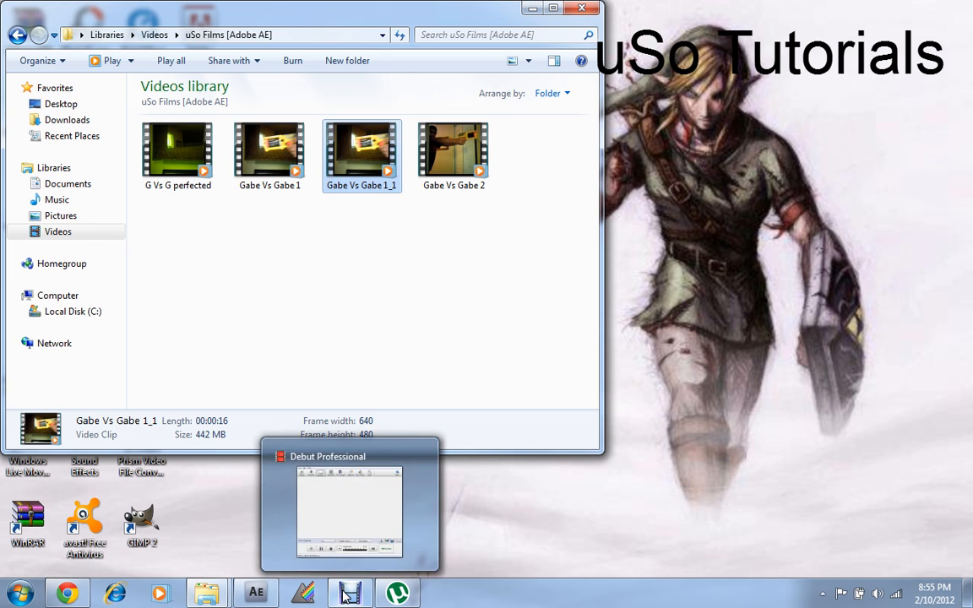